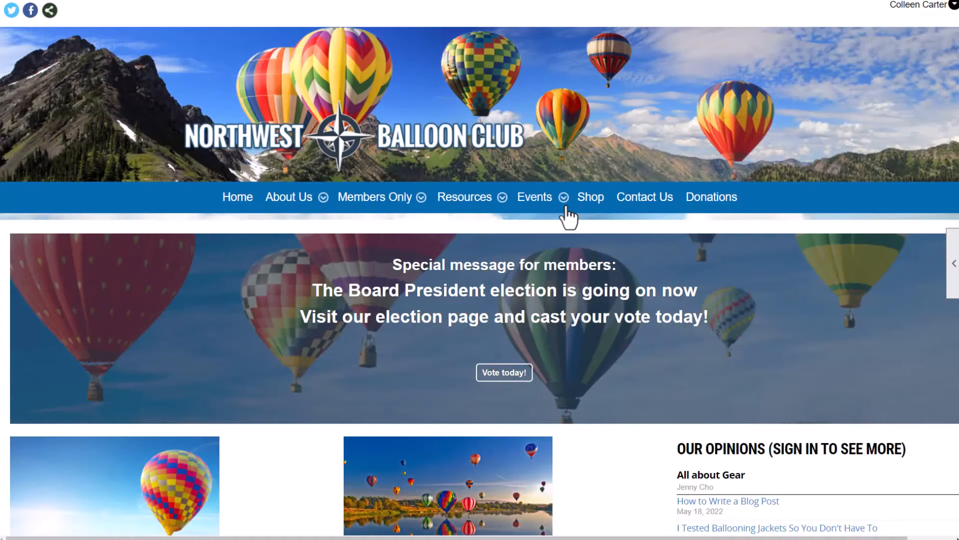
# - View the club's August 2022 events calendar and select the Propane Safety Tips event
pyautogui.click(534, 196)
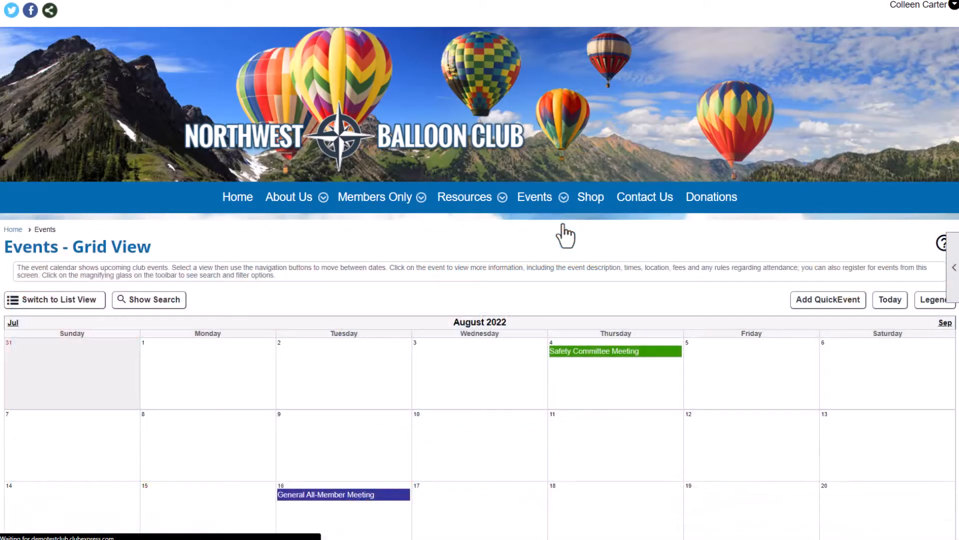
pyautogui.scroll(-3)
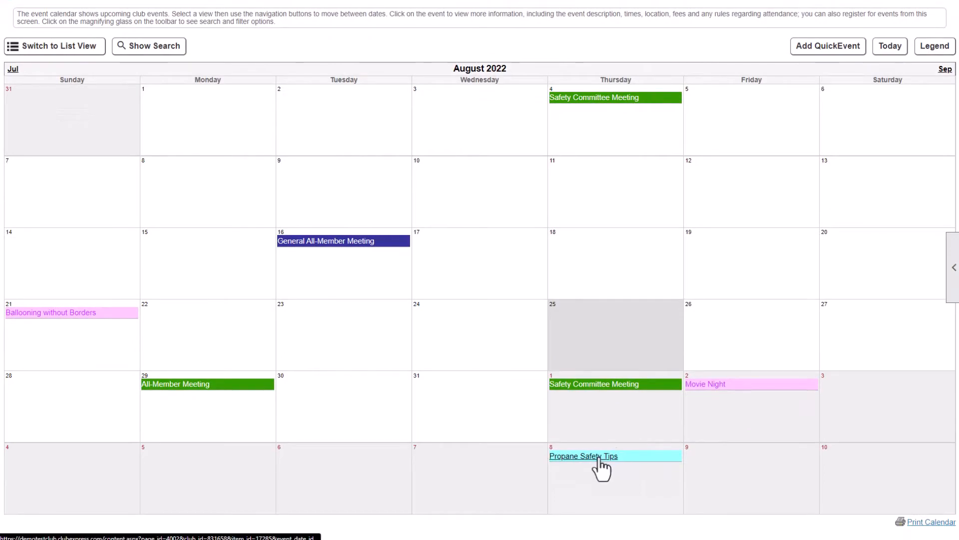
pyautogui.click(583, 455)
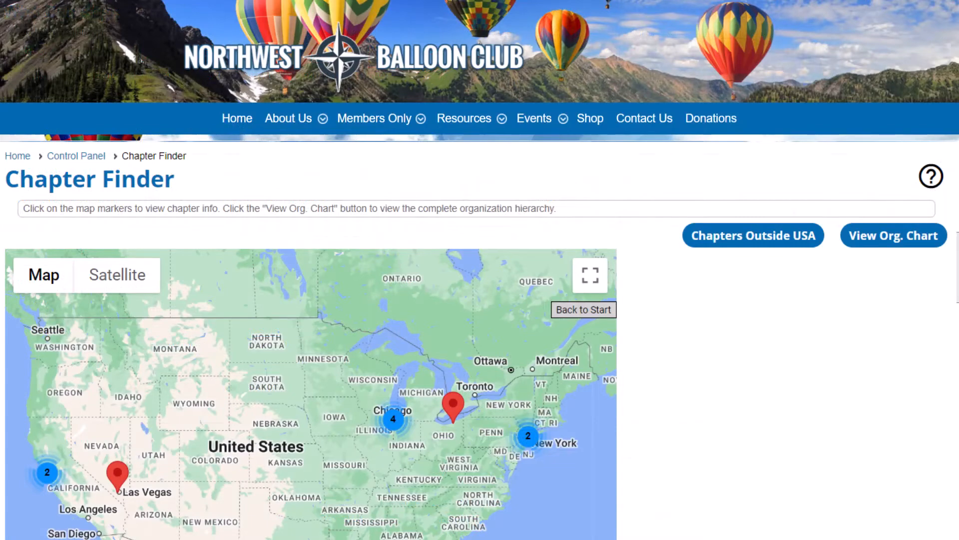
# - Show the Northwest Suburbs chapter on the map, then go to the Control Panel
pyautogui.click(393, 420)
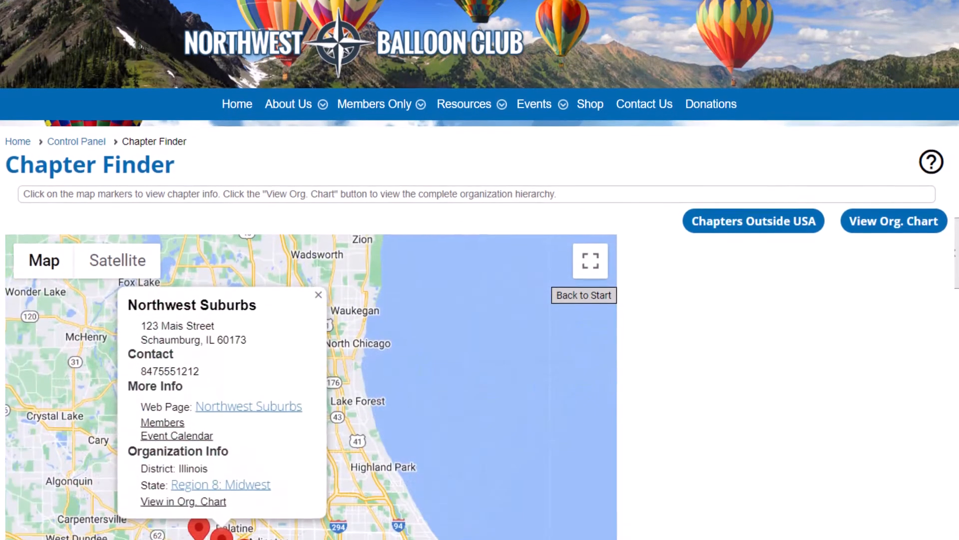
pyautogui.scroll(-3)
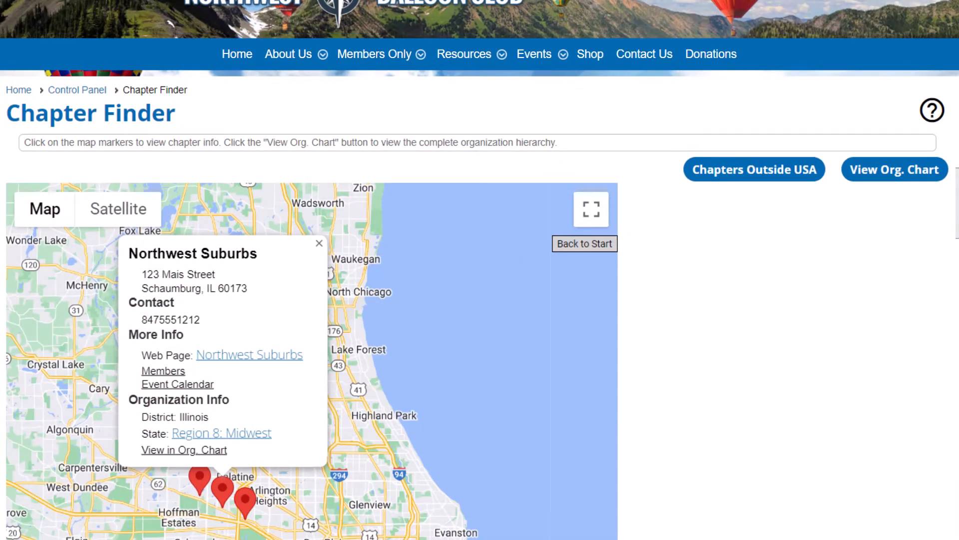
pyautogui.click(77, 89)
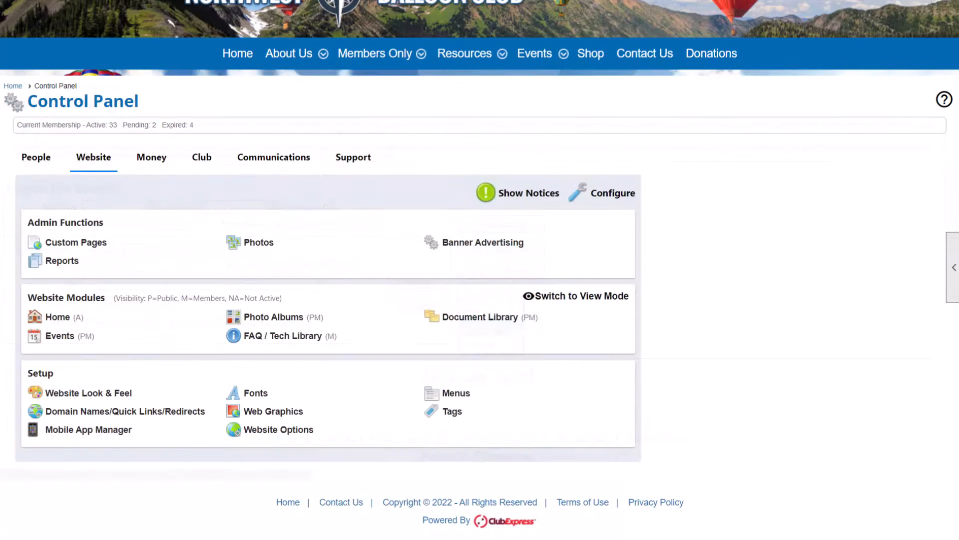
# - Go to Events Manager and bring up the Add choices (Event, QuickEvent, Notification)
pyautogui.click(59, 336)
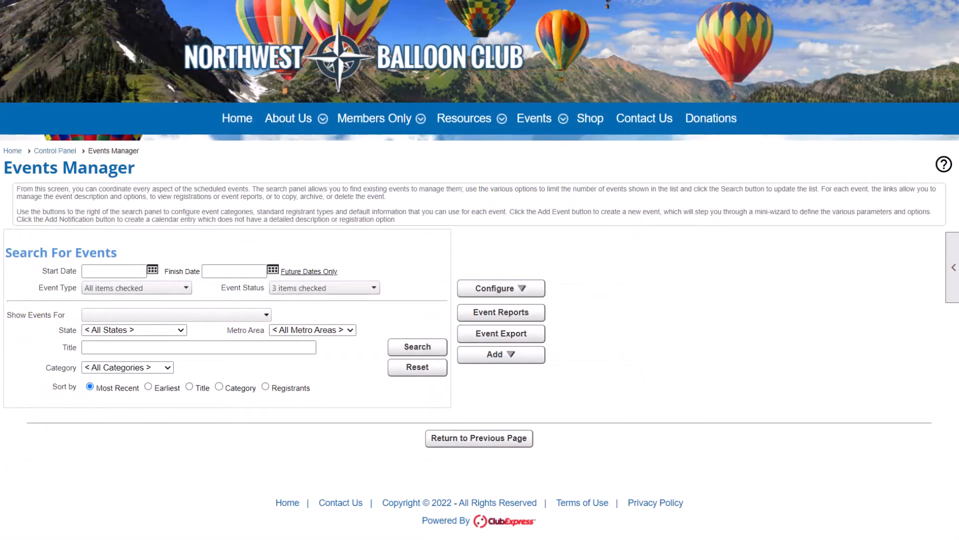
pyautogui.click(500, 287)
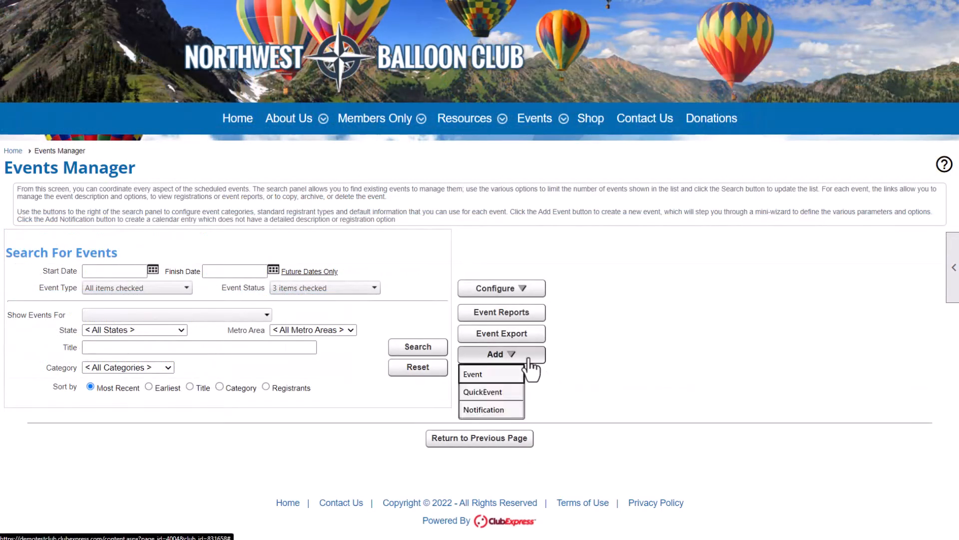
pyautogui.moveTo(473, 374)
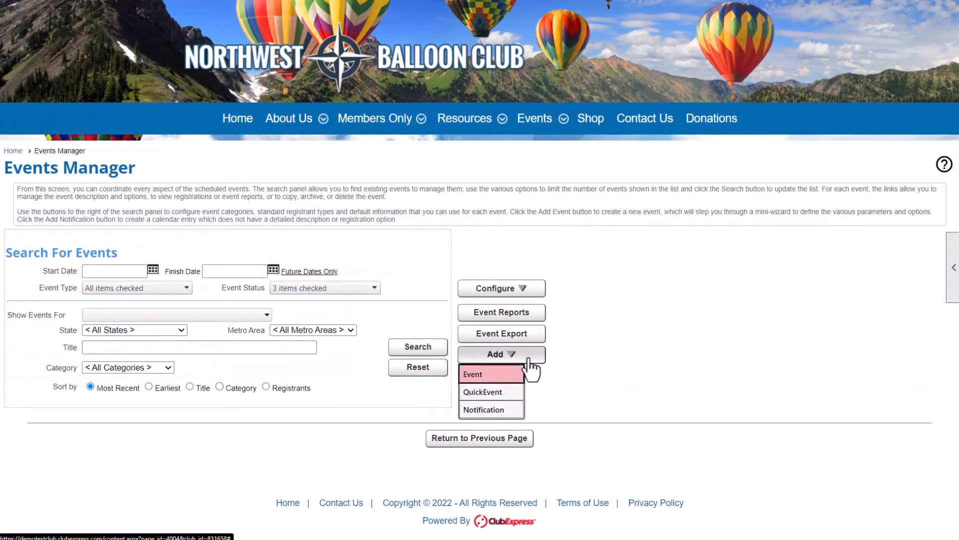
pyautogui.moveTo(483, 391)
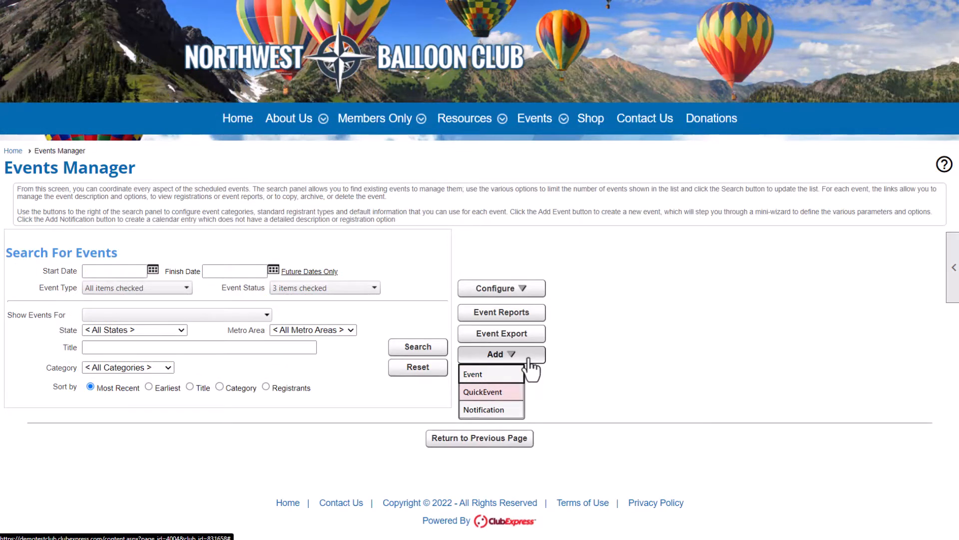
pyautogui.moveTo(482, 391)
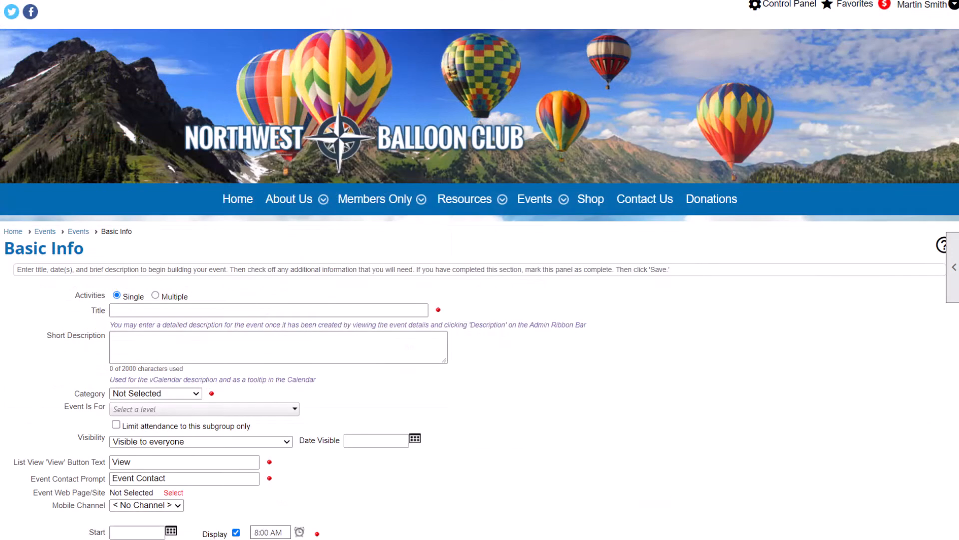
# - Mark the Basic Info panel complete and save the Propane Safety Tips details (Education, 09/08/2022, 6–7:30 PM)
pyautogui.scroll(-3)
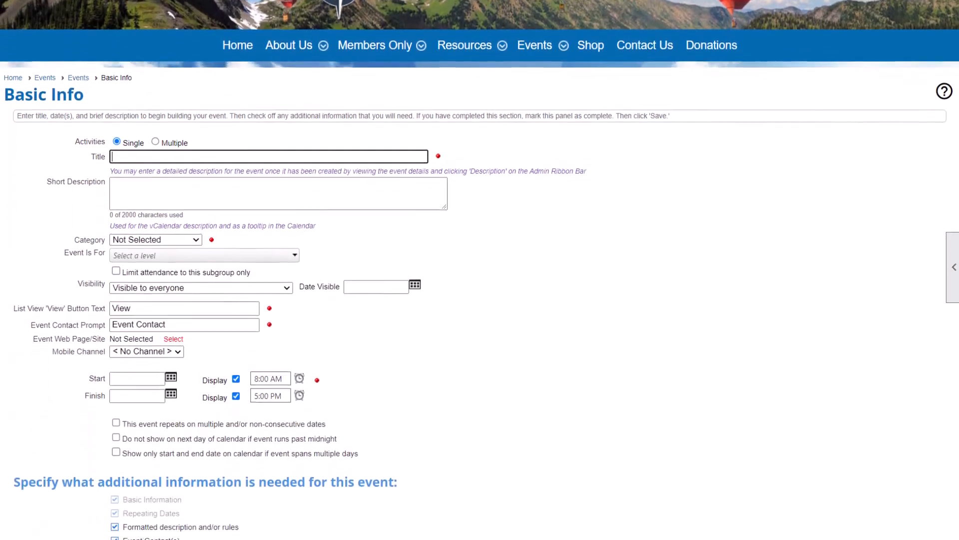
pyautogui.scroll(-3)
pyautogui.write('Propane Safety Tips')
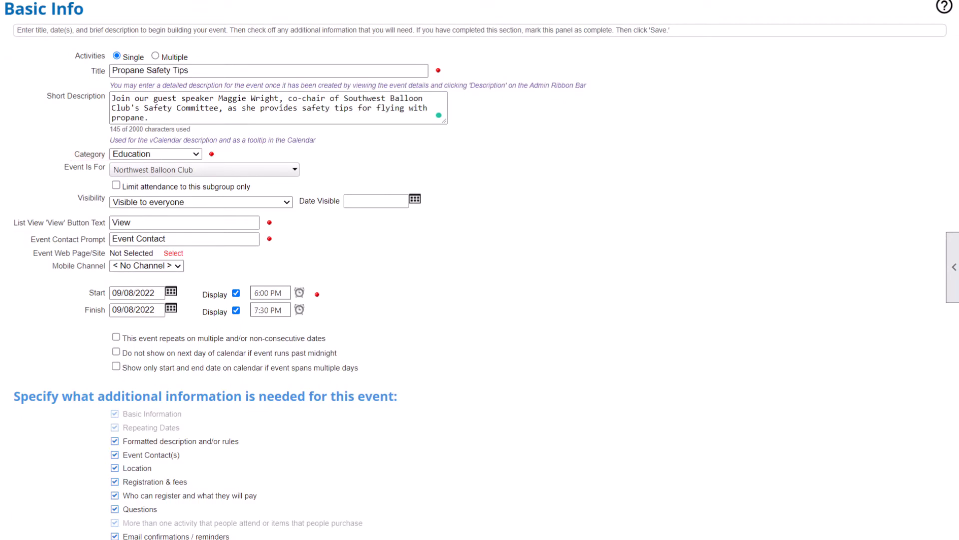
pyautogui.scroll(-3)
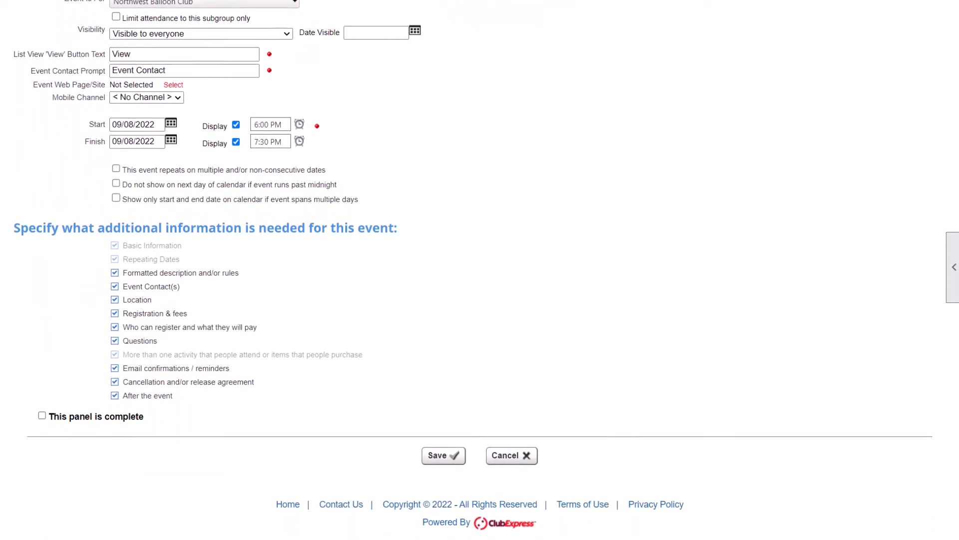
pyautogui.click(42, 415)
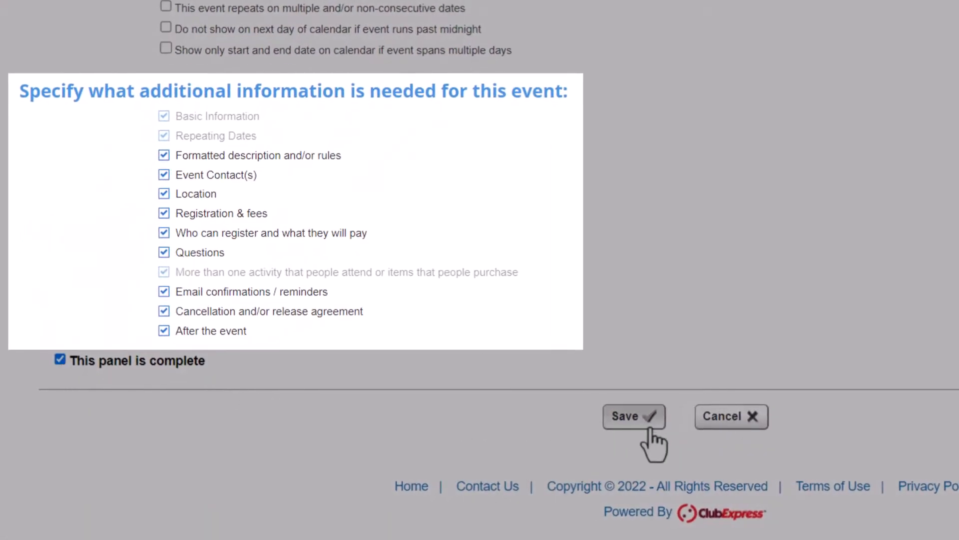
pyautogui.click(633, 415)
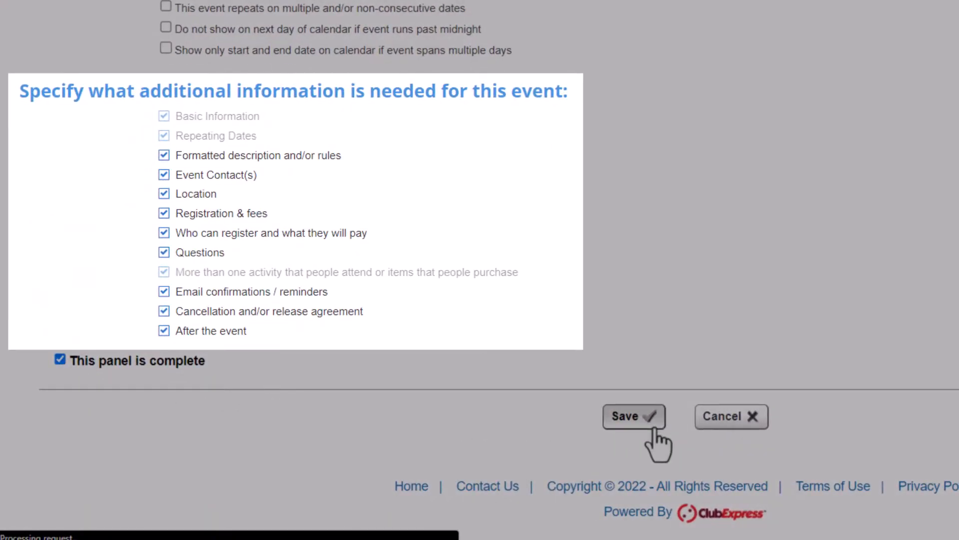
pyautogui.click(634, 415)
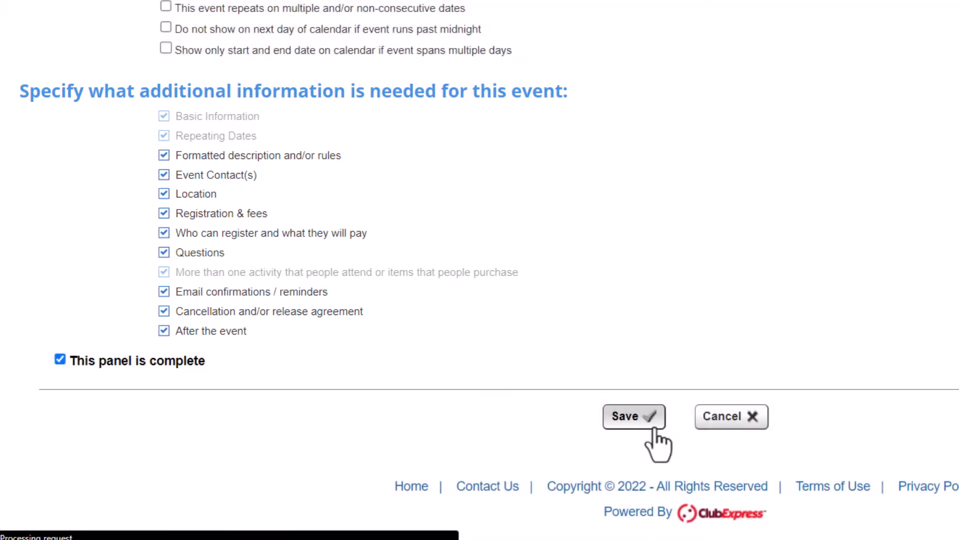
# - Review the webinar description with flame image and speaker bio on the Formatted Description panel
pyautogui.click(633, 415)
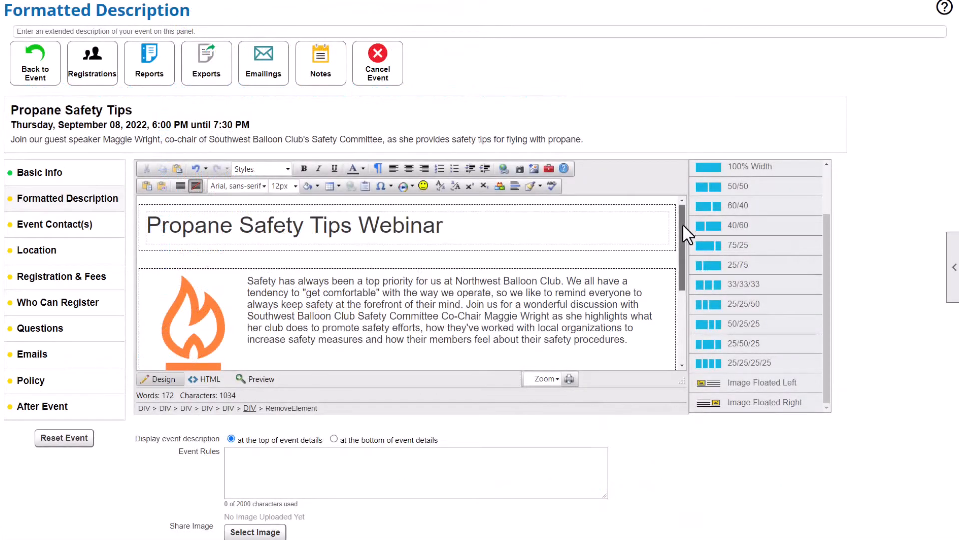
pyautogui.scroll(-3)
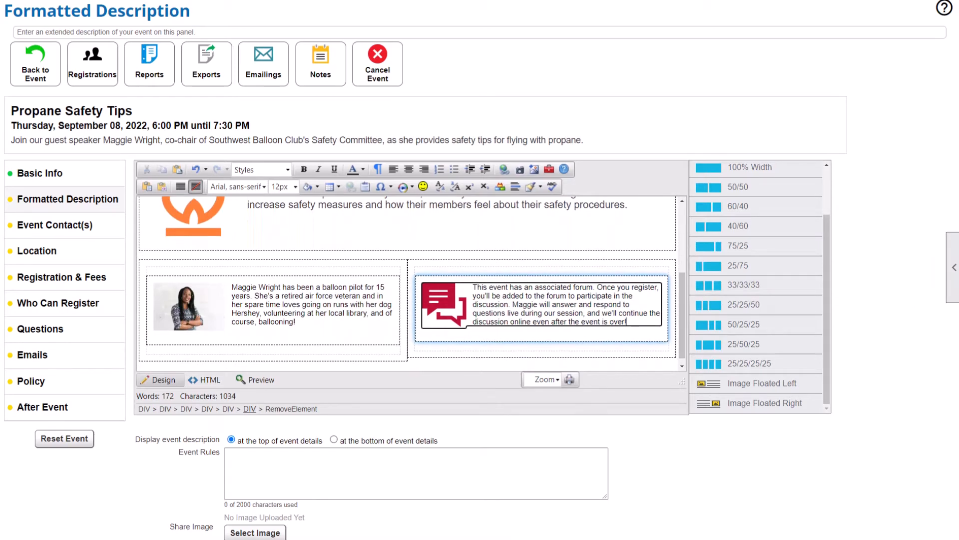
pyautogui.scroll(-3)
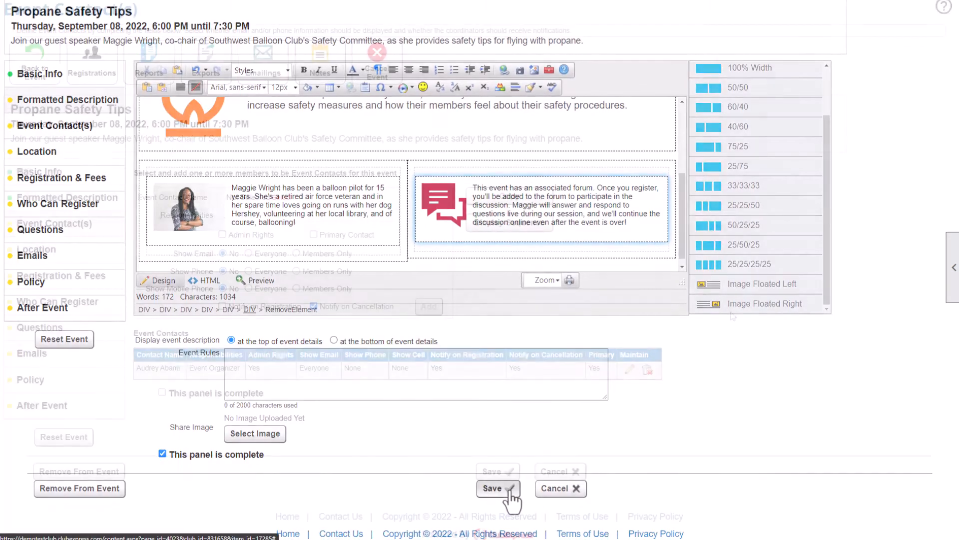
pyautogui.click(498, 488)
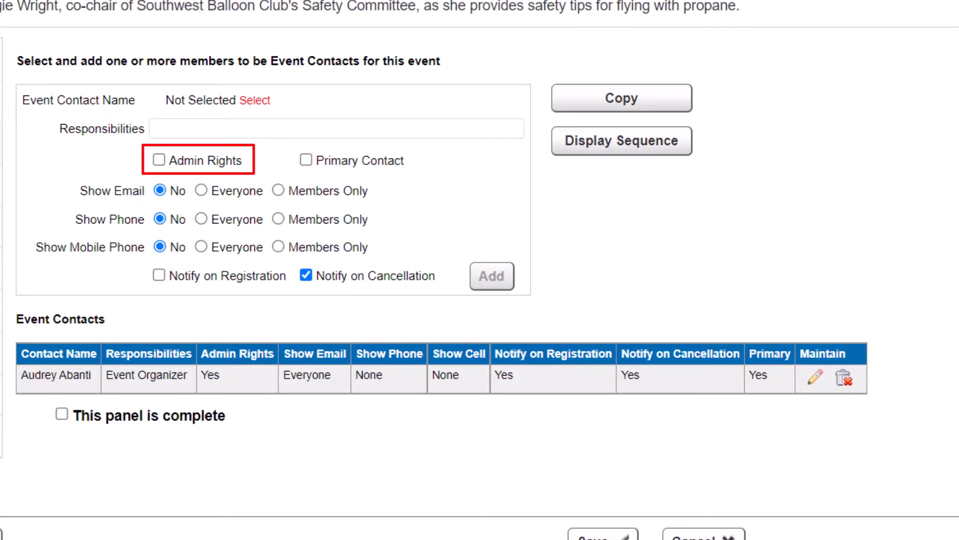
pyautogui.moveTo(197, 160)
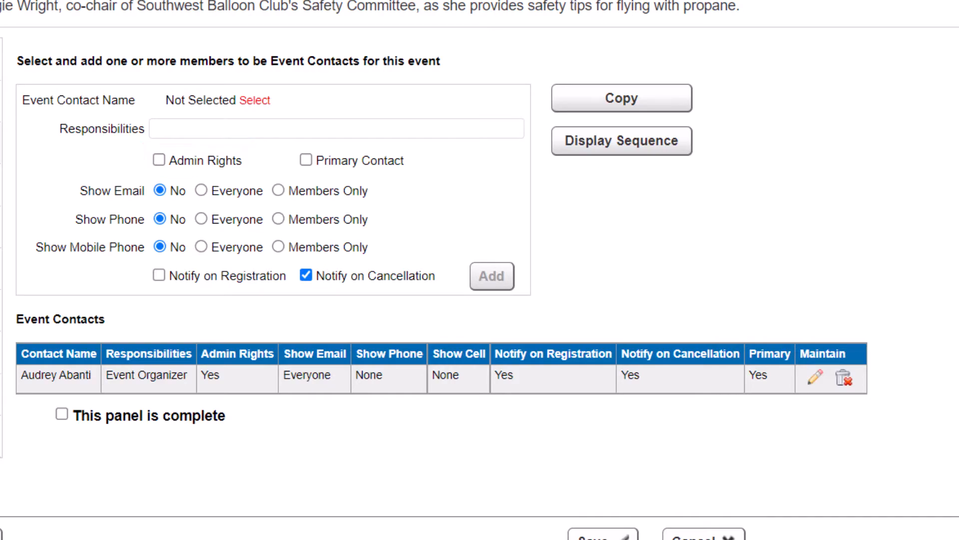
pyautogui.scroll(3)
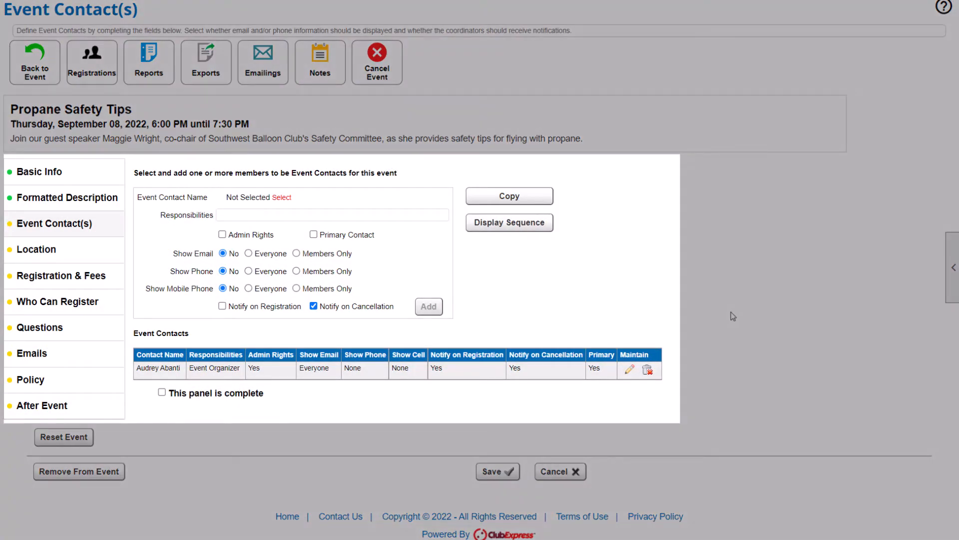
pyautogui.click(36, 251)
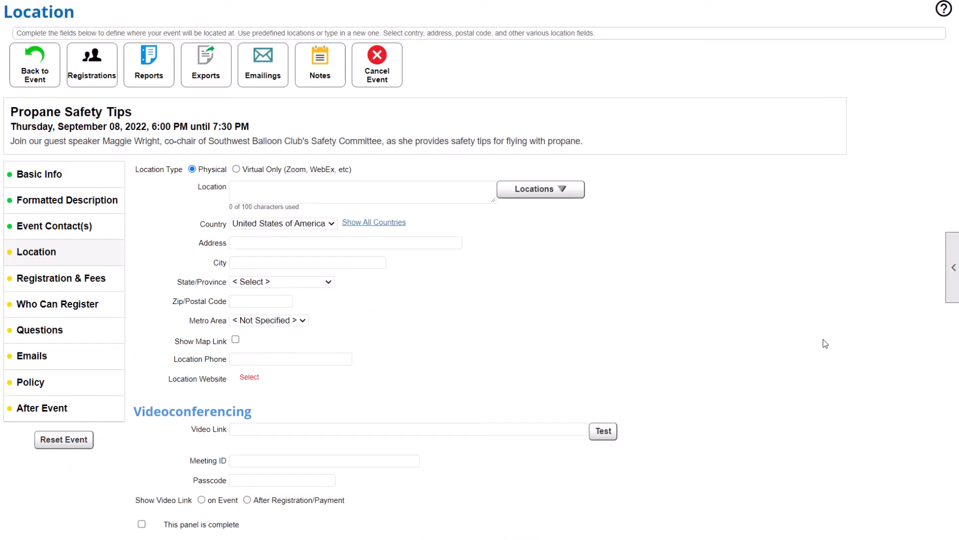
# - Set the location to Virtual Only, mark the panel complete, and continue to Registration & Fees
pyautogui.click(236, 168)
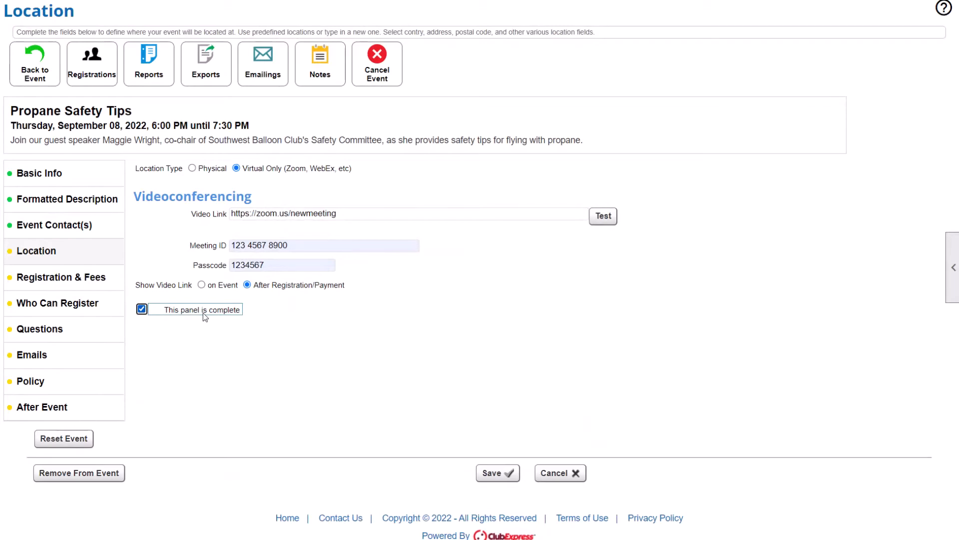
pyautogui.click(192, 169)
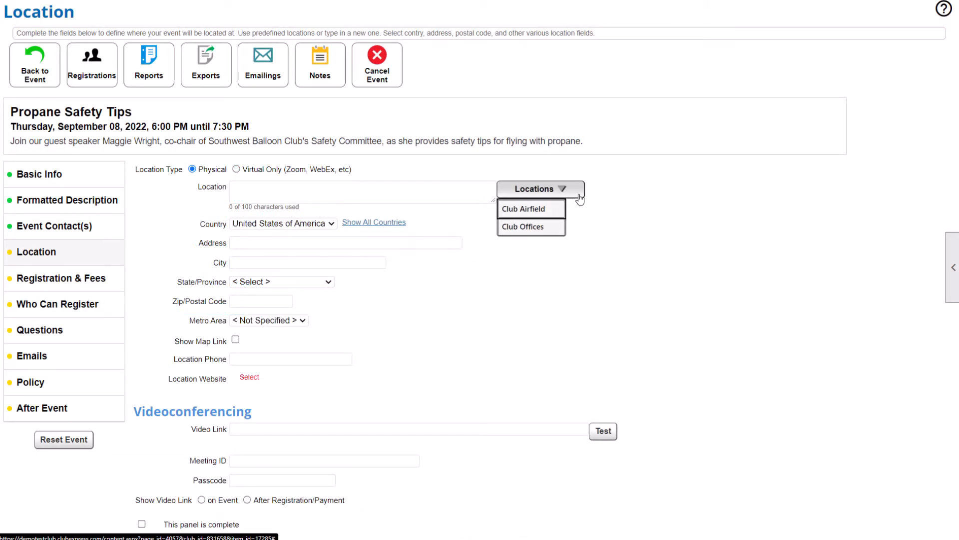
pyautogui.click(61, 279)
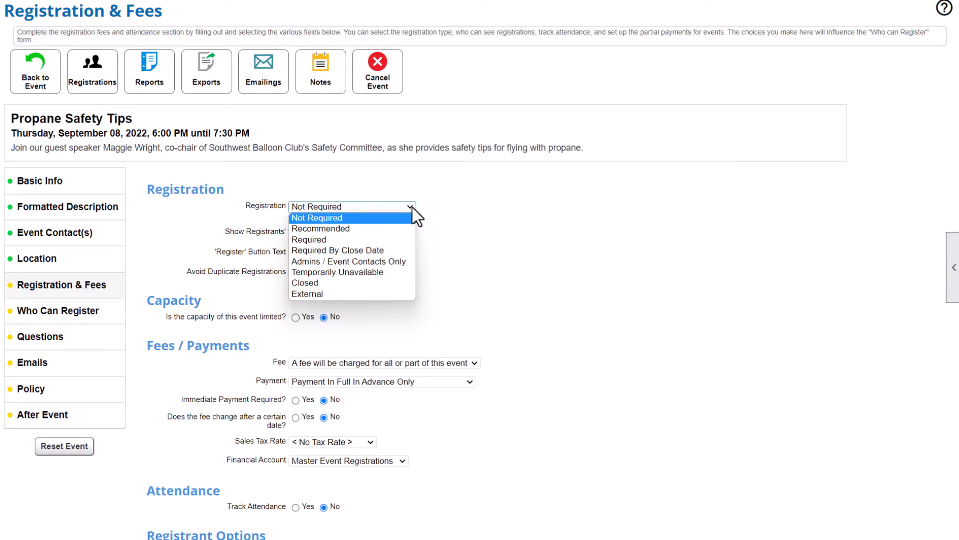
# - Set registration to Required and bring up the Payment Schedule for the event fee
pyautogui.click(309, 239)
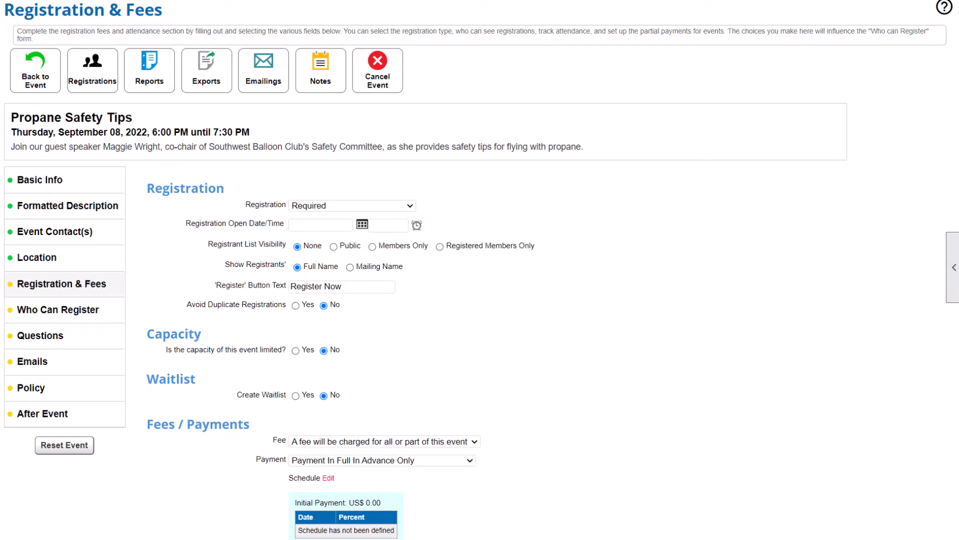
pyautogui.scroll(-3)
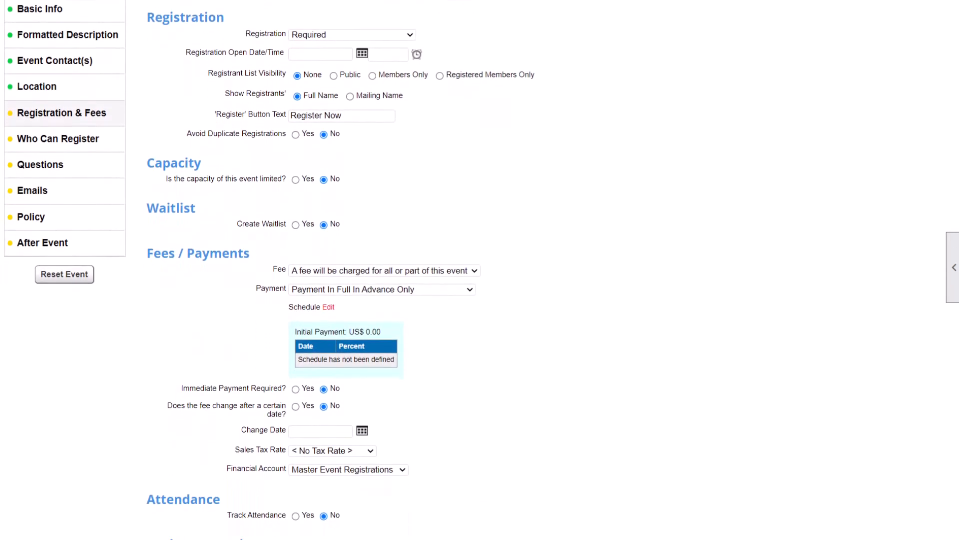
pyautogui.scroll(-3)
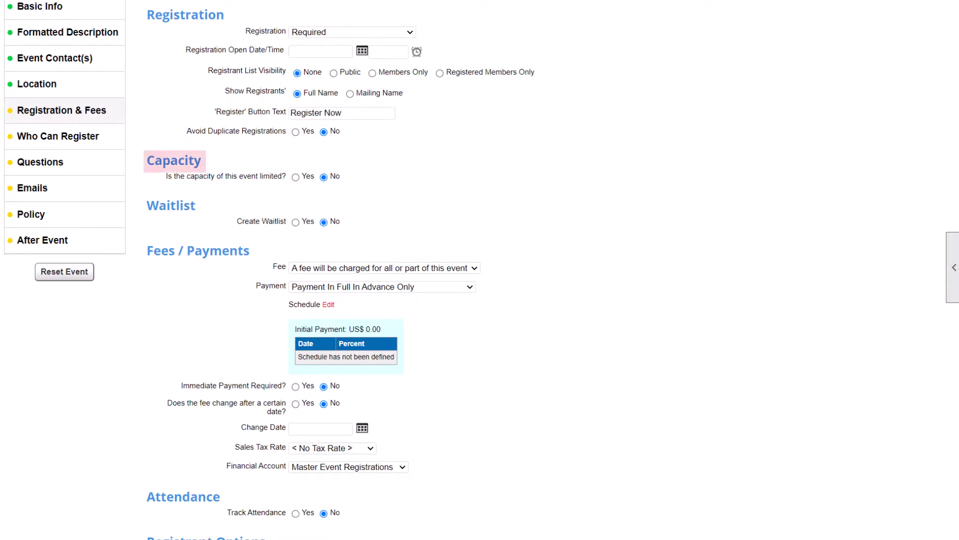
pyautogui.click(173, 159)
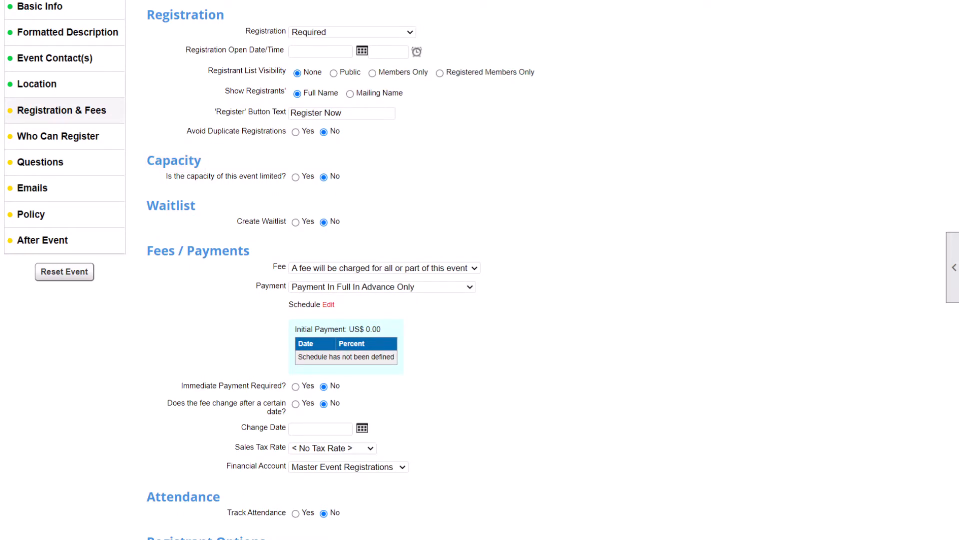
pyautogui.doubleClick(171, 205)
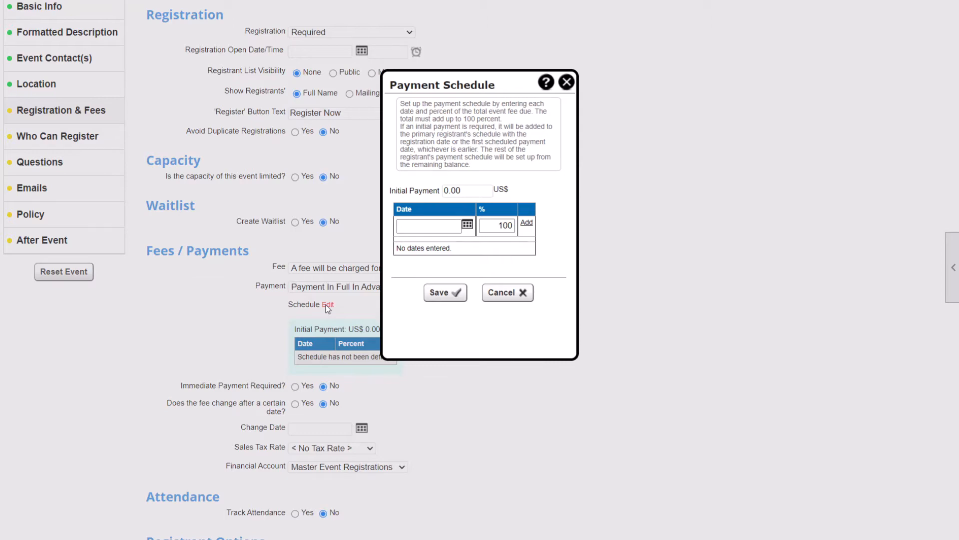
# - Leave the Payment Schedule and continue to the Who Can Register panel
pyautogui.click(58, 136)
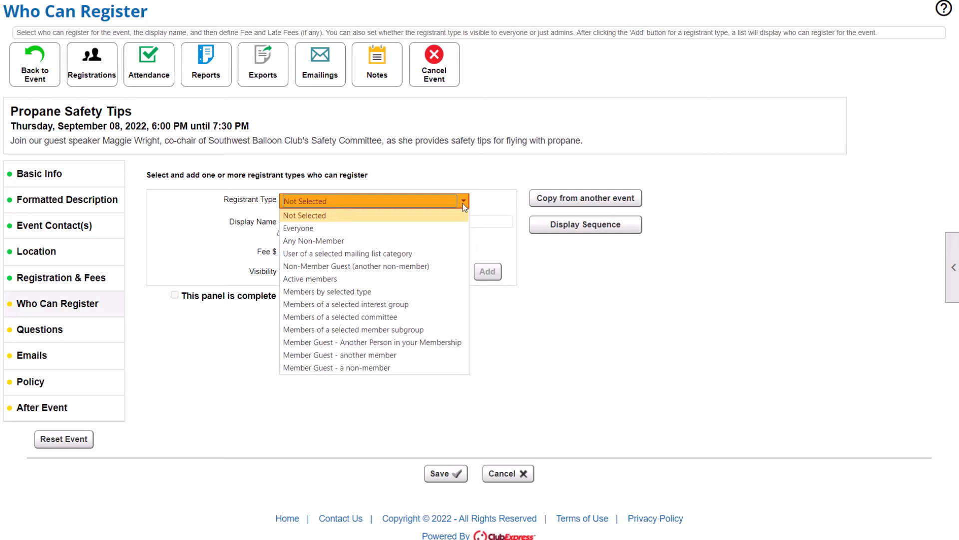
# - Choose who can register and continue to the Questions panel's add-question dialog
pyautogui.click(303, 215)
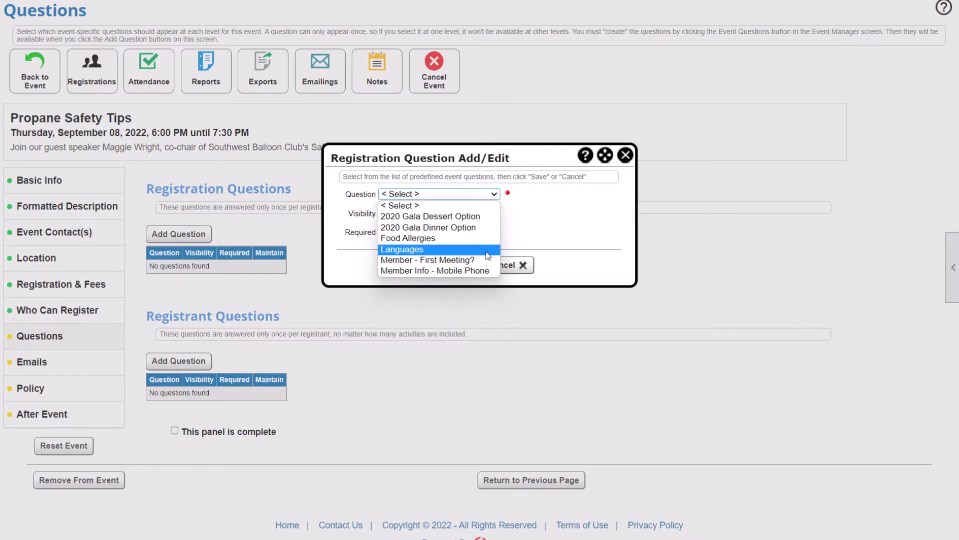
# - Set confirmation email text and reminder emails for 09/07/2022 and 08/31/2022, then save and continue to Policy
pyautogui.click(401, 250)
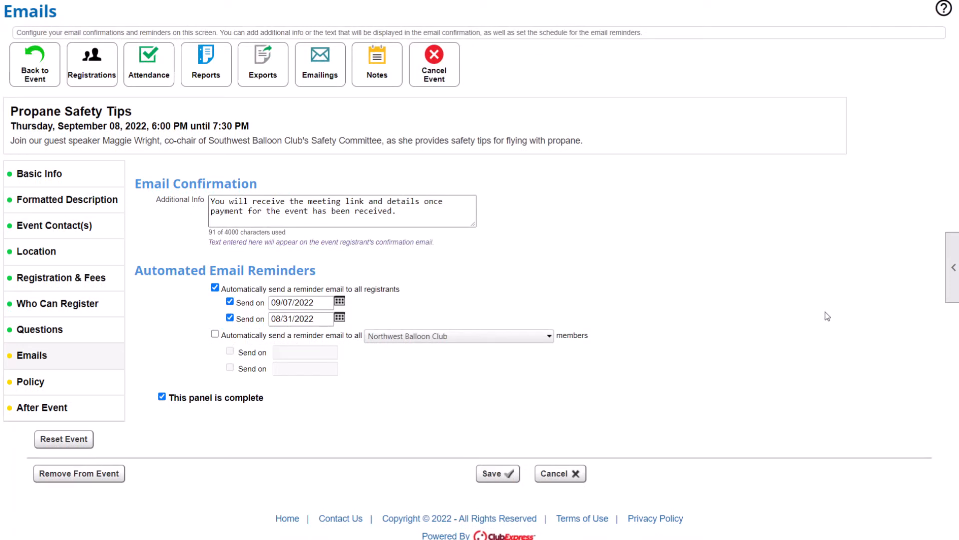
pyautogui.click(30, 380)
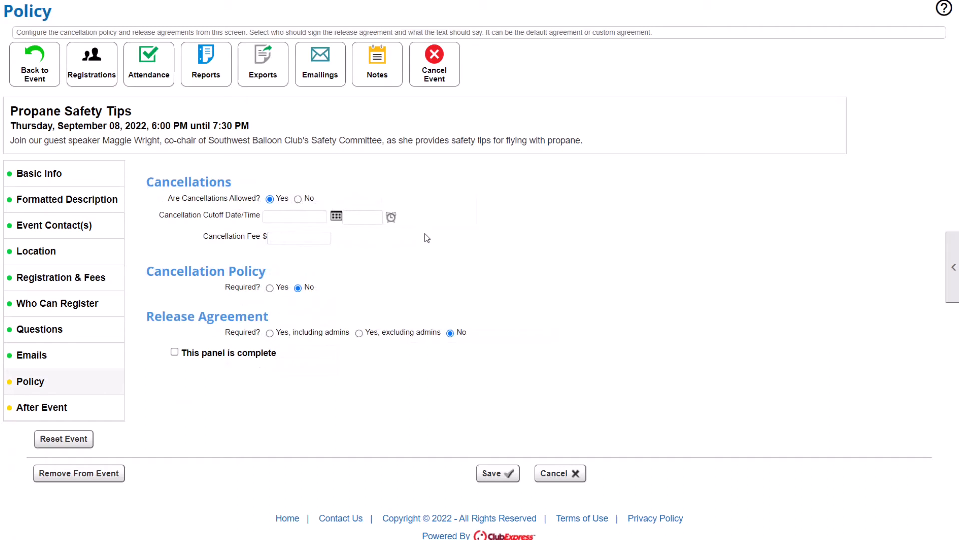
# - Require a custom cancellation policy noting the webinar counts toward committee credit, and save it
pyautogui.click(269, 287)
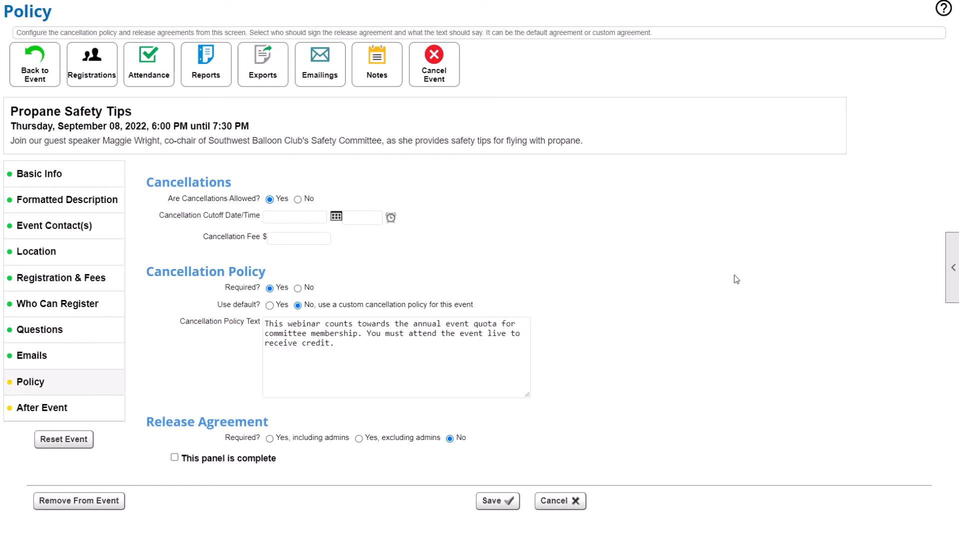
pyautogui.click(269, 438)
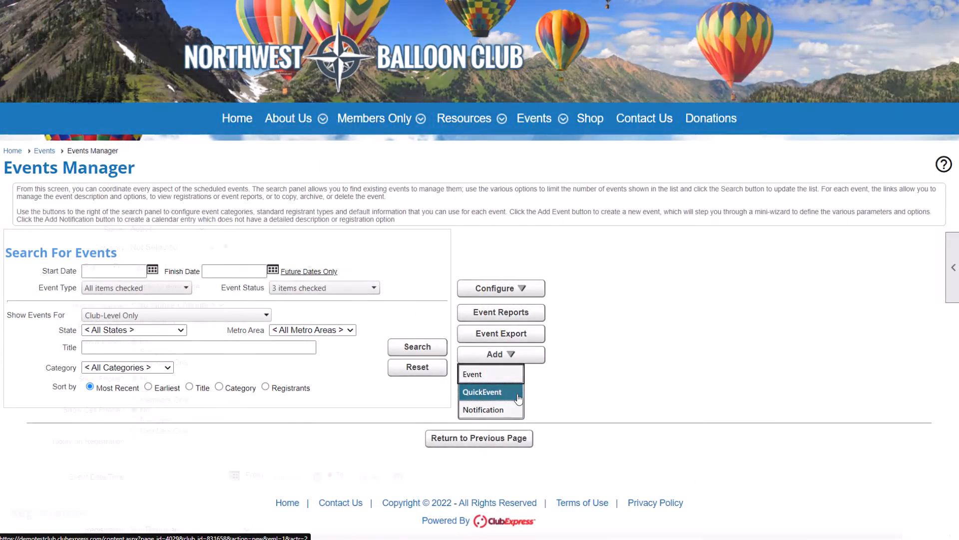
# - Start a QuickEvent for an All-Member Meeting with RSVP registration and review its form fields
pyautogui.click(481, 391)
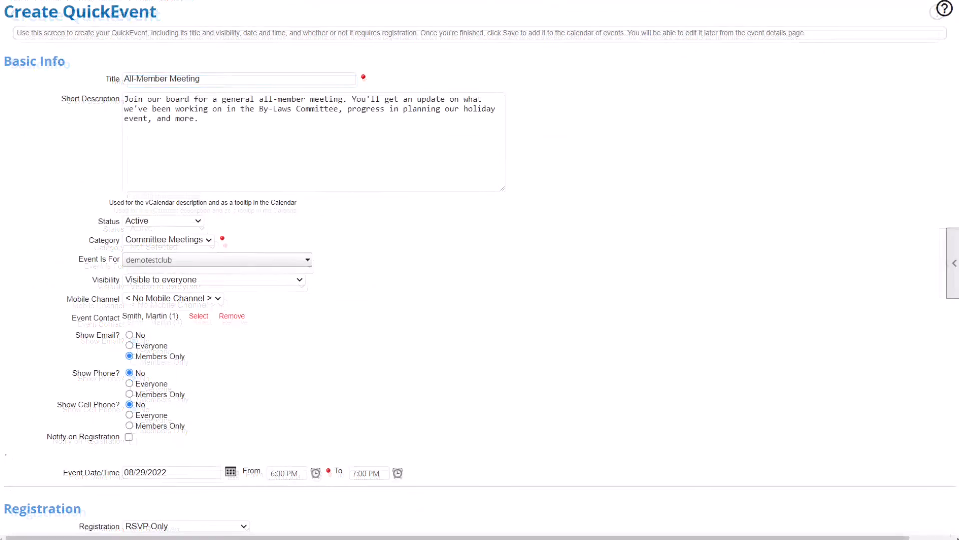
pyautogui.scroll(-3)
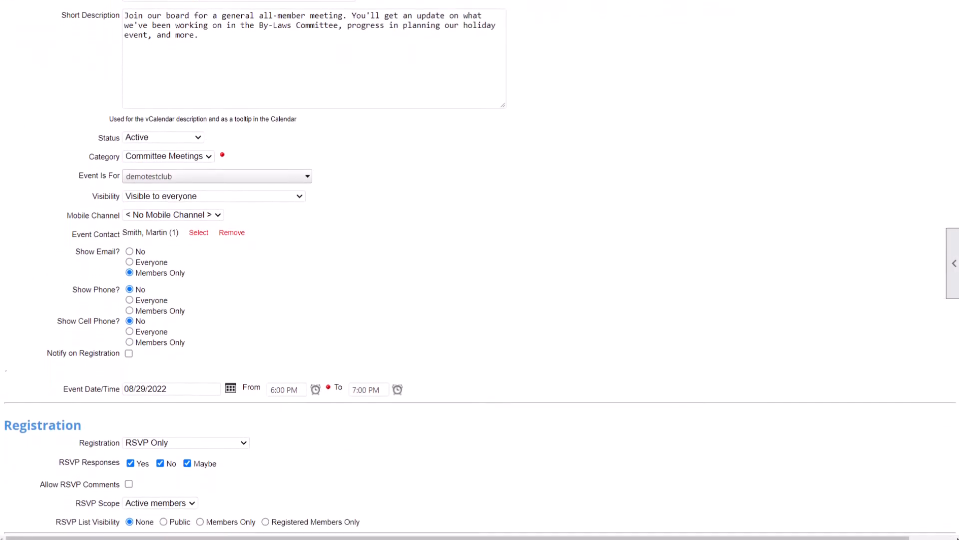
pyautogui.scroll(-3)
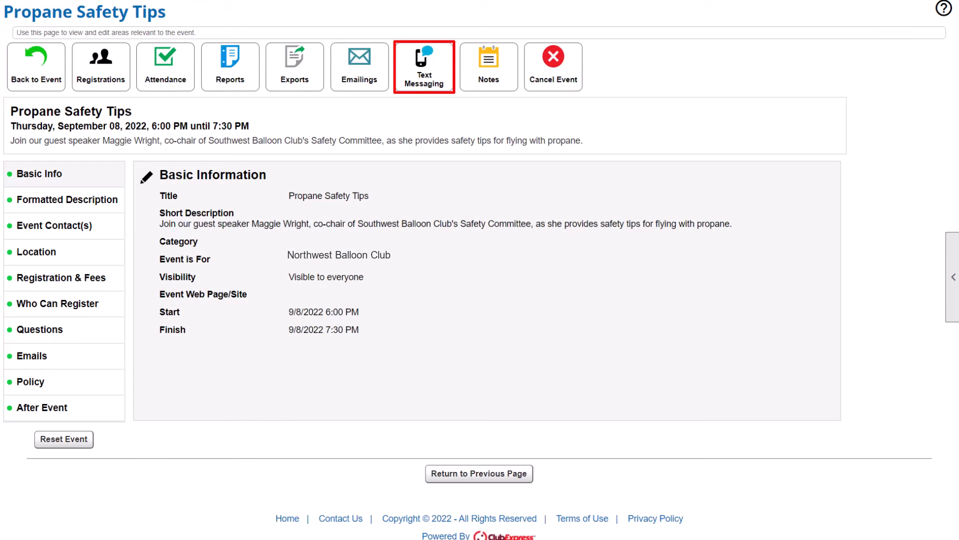
pyautogui.moveTo(424, 67)
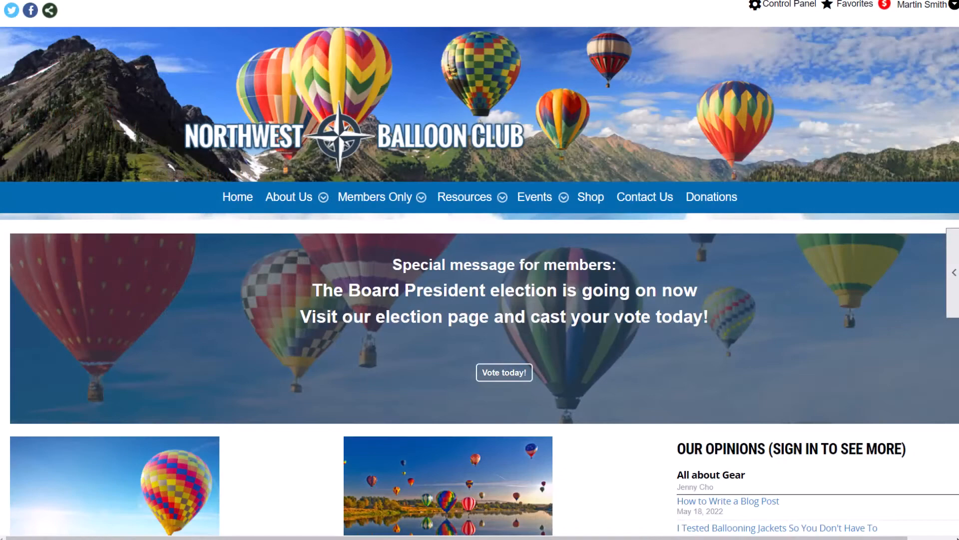
# - Page through the home page's Upcoming Events until All-Member Meeting and Propane Safety Tips appear
pyautogui.scroll(-3)
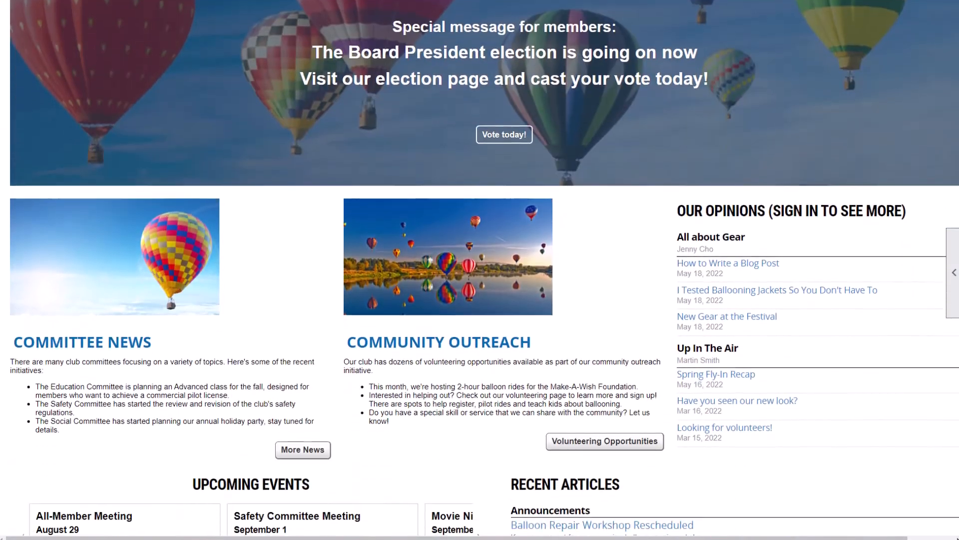
pyautogui.scroll(-3)
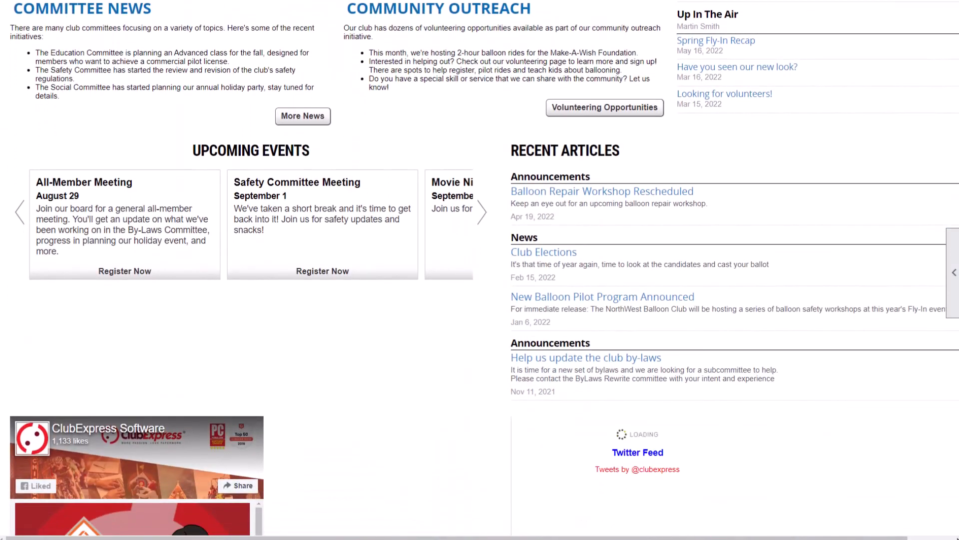
pyautogui.click(482, 212)
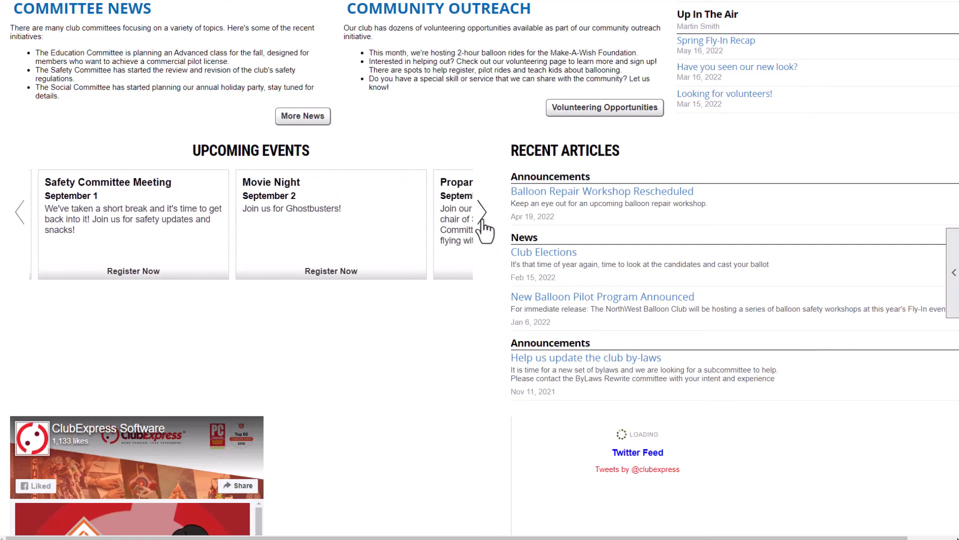
pyautogui.click(484, 211)
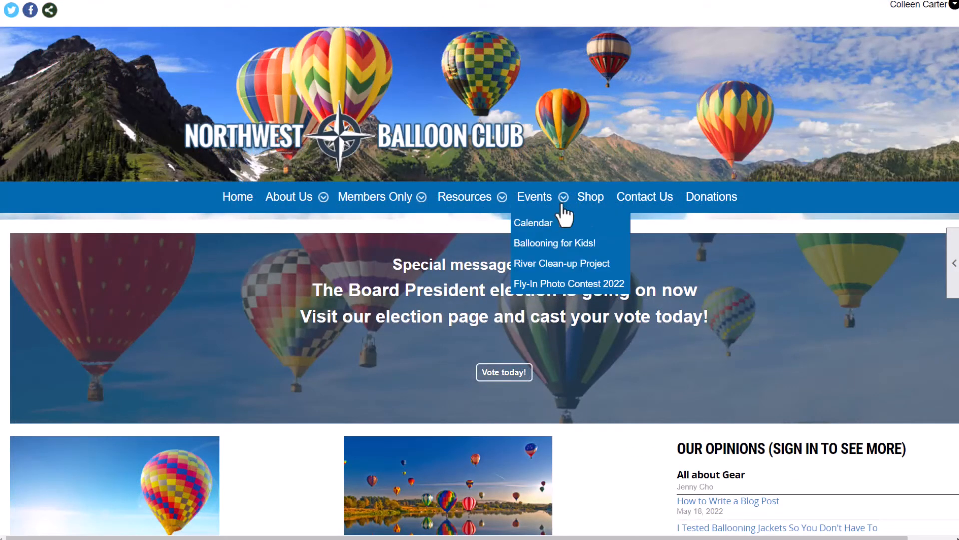
# - View the club calendar and open the Propane Safety Tips entry on September 8
pyautogui.click(532, 223)
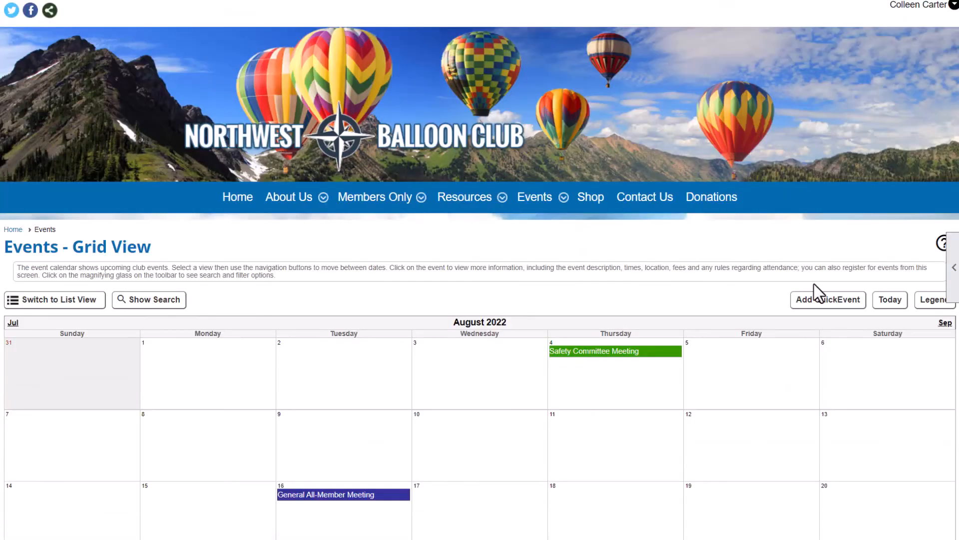
pyautogui.scroll(-3)
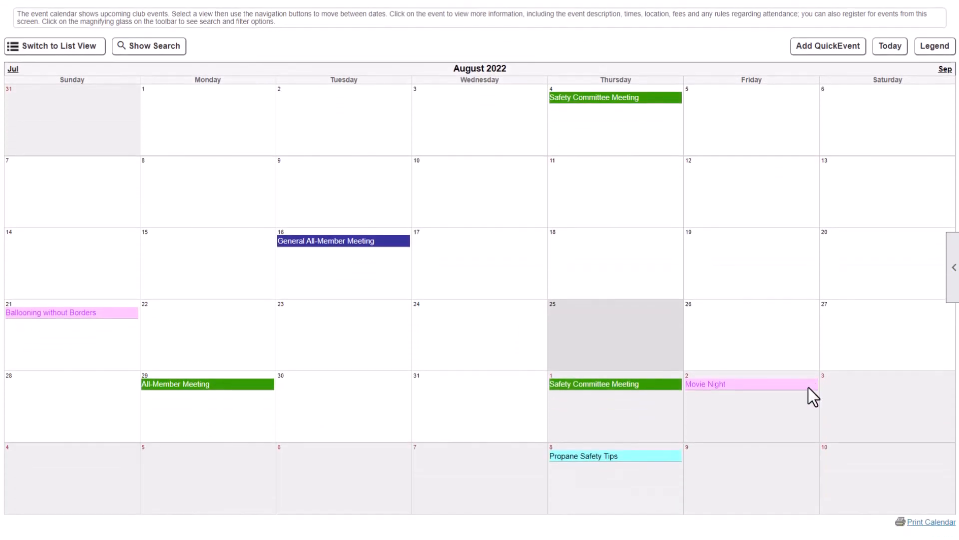
pyautogui.moveTo(583, 456)
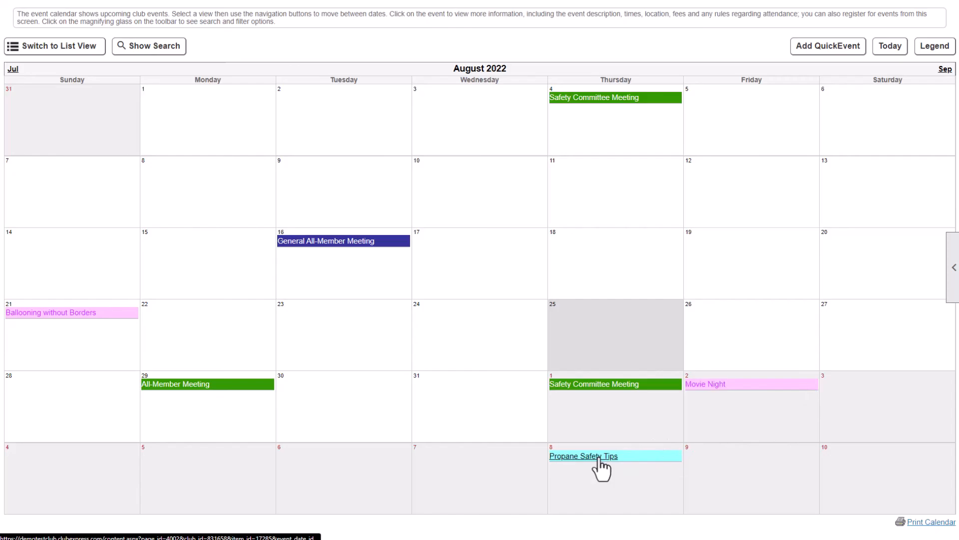
pyautogui.click(583, 456)
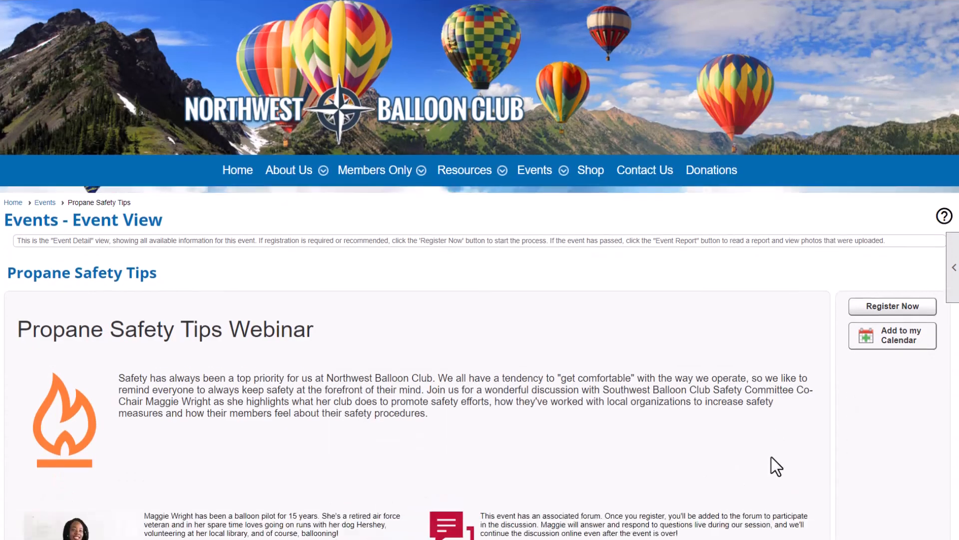
# - Register for Propane Safety Tips, answer the languages question, and complete the US$0.00 registration
pyautogui.click(891, 306)
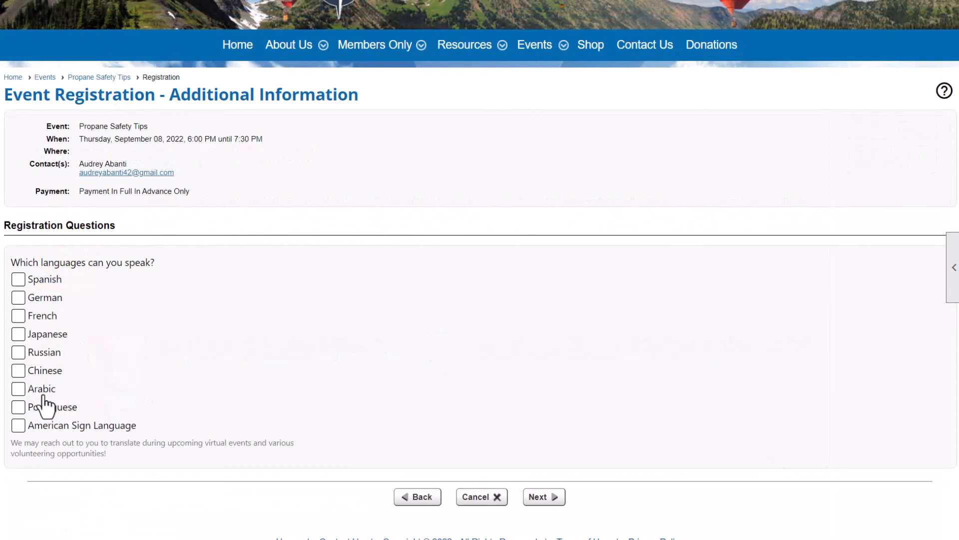
pyautogui.click(541, 497)
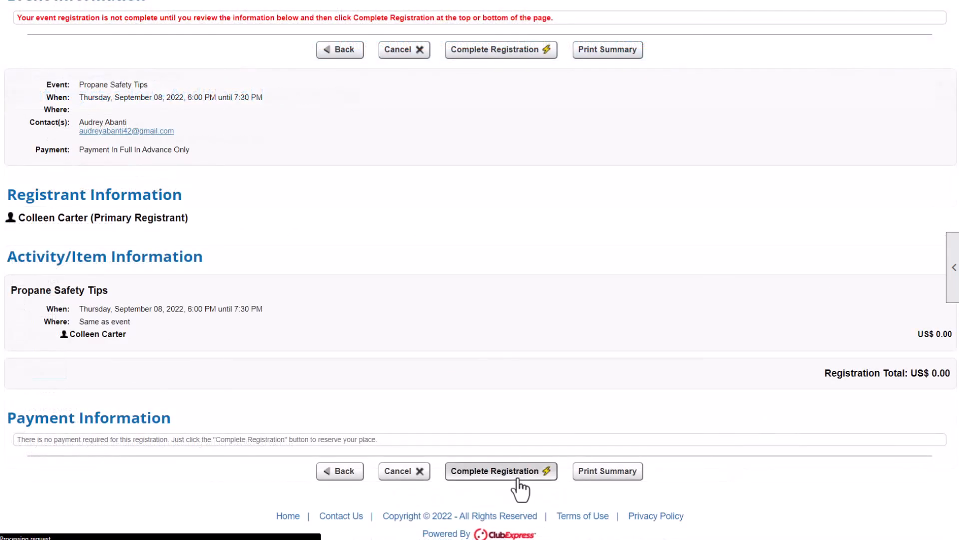
pyautogui.click(499, 470)
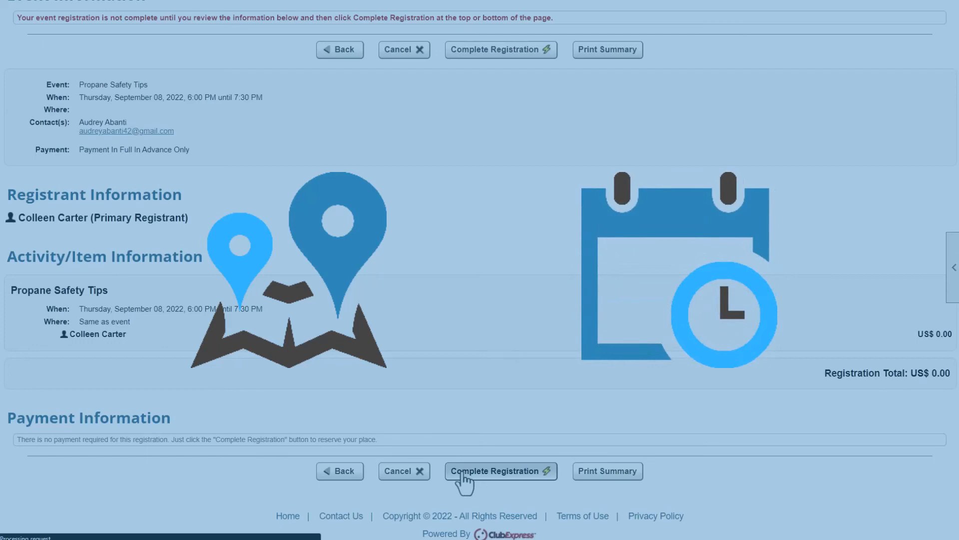
pyautogui.click(499, 471)
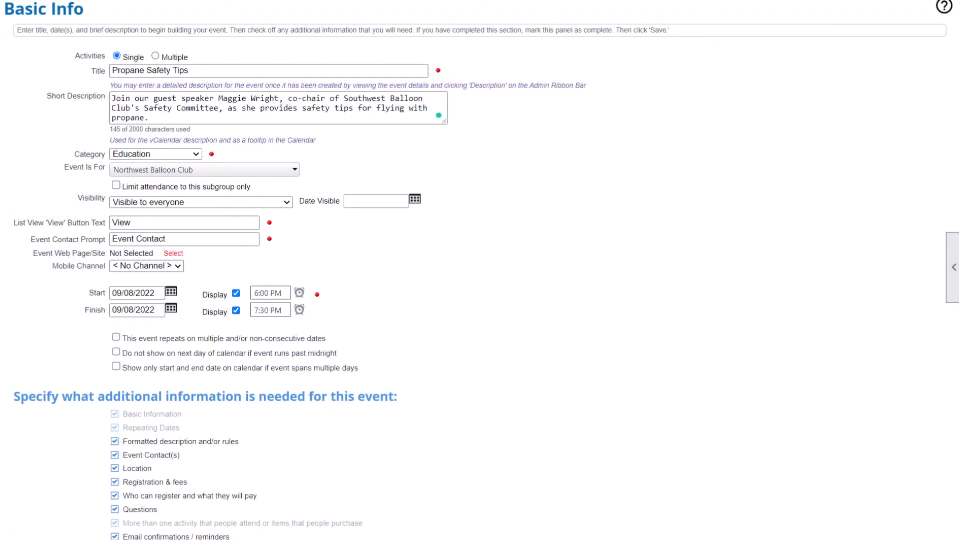
# - Scroll the club home page before heading to ClubExpress's Great Examples gallery
pyautogui.scroll(-3)
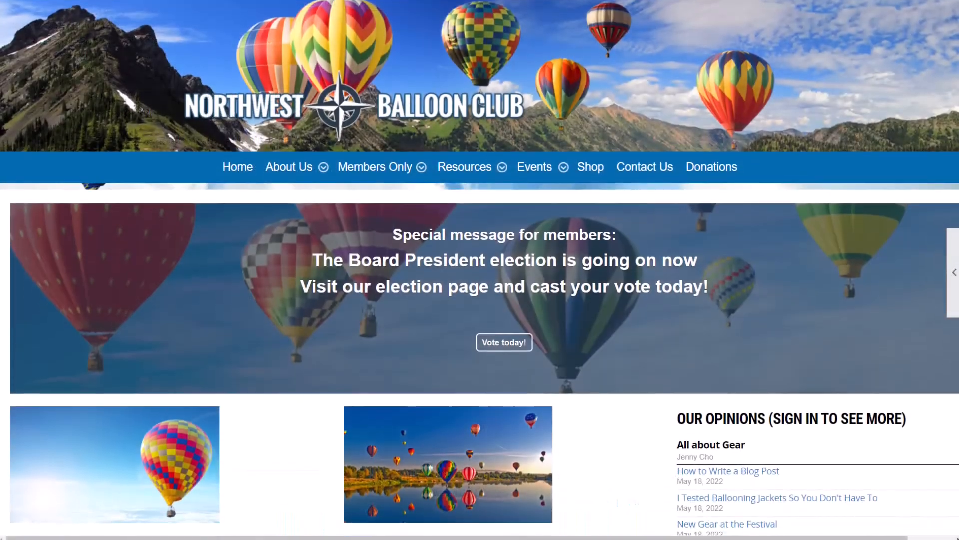
pyautogui.scroll(-3)
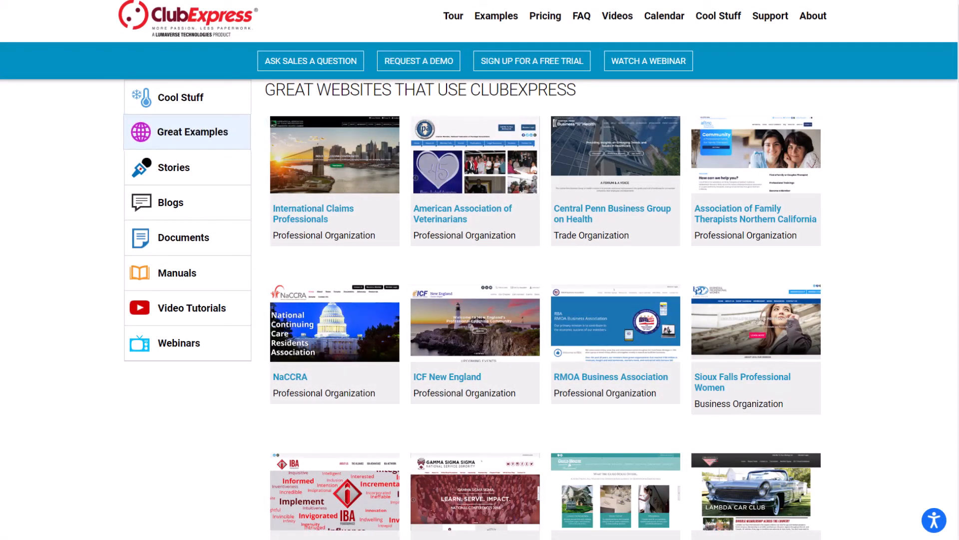
# - View the customer Stories page and scroll to the brochure download and PCMag Editors' Choice sections
pyautogui.click(173, 167)
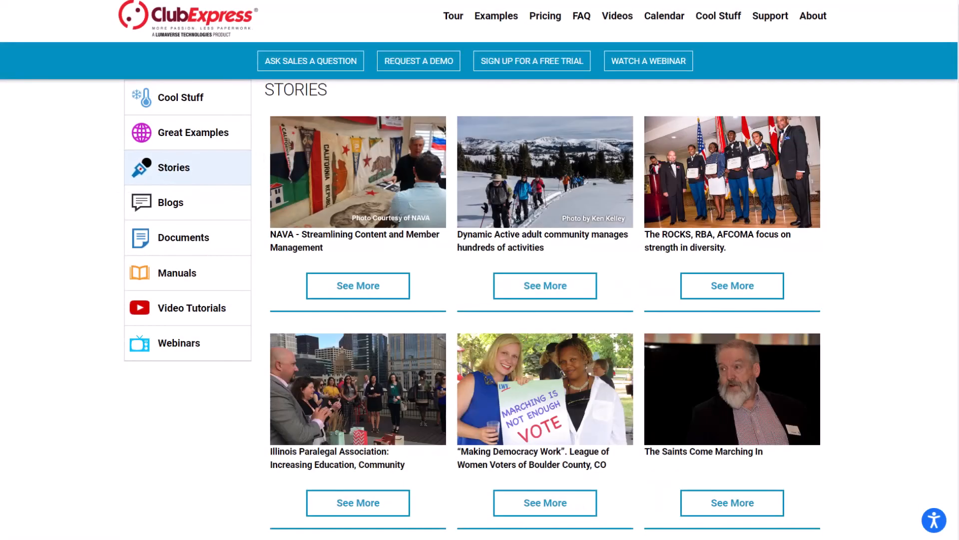
pyautogui.scroll(-3)
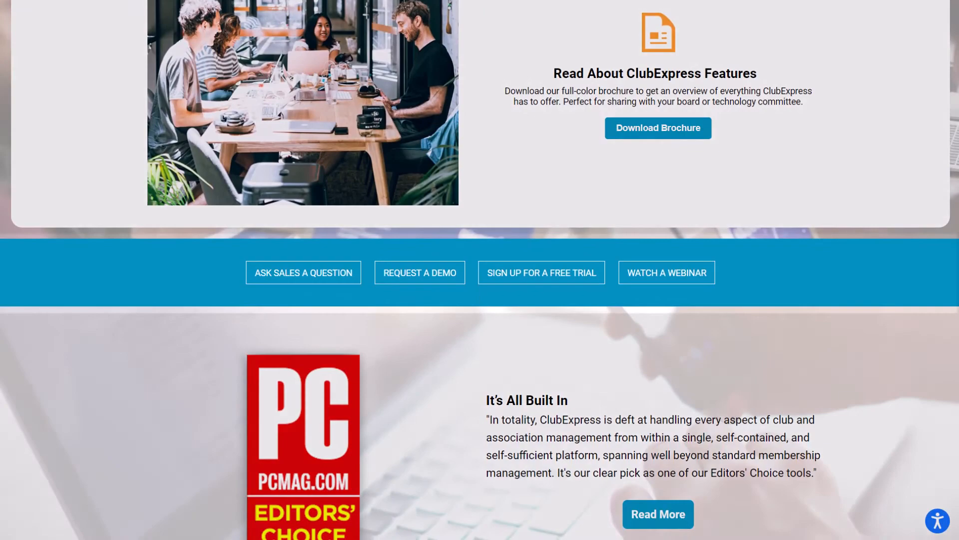